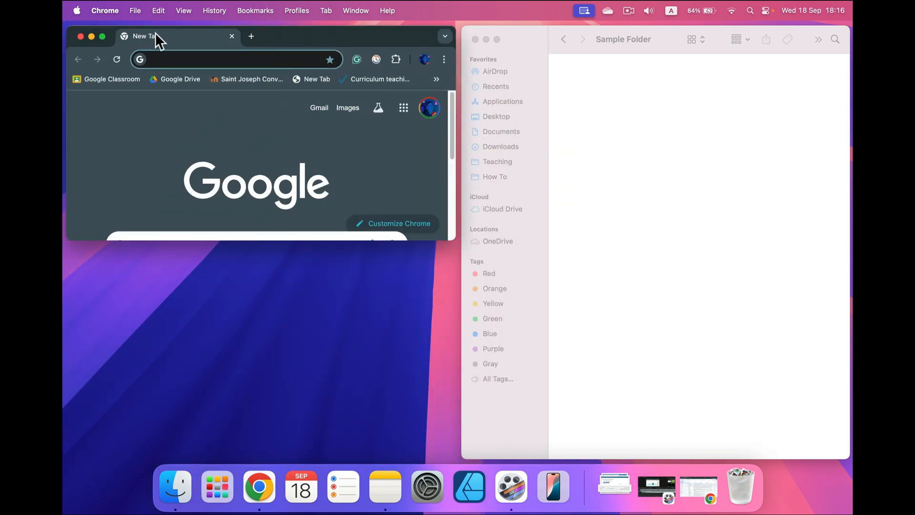
pyautogui.moveTo(104, 255)
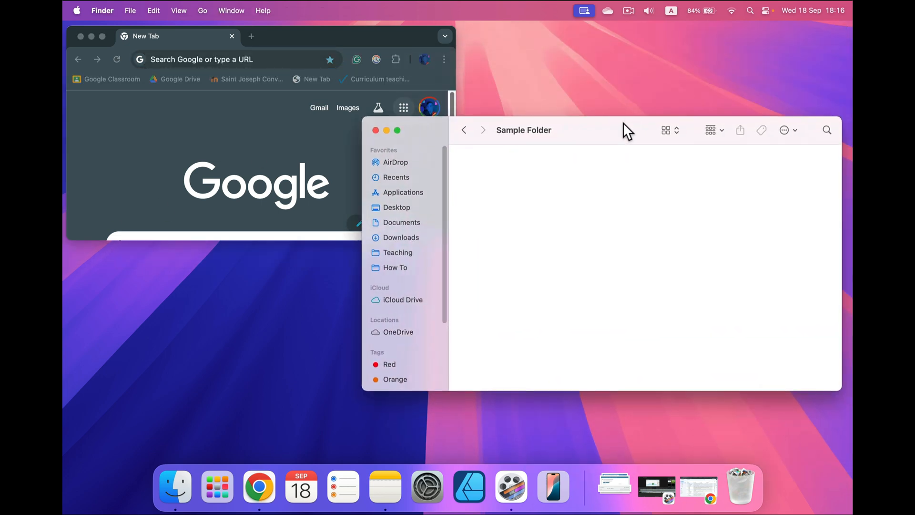
# - Snap the Sample Folder Finder window into the top-right quarter beside Chrome
pyautogui.click(375, 130)
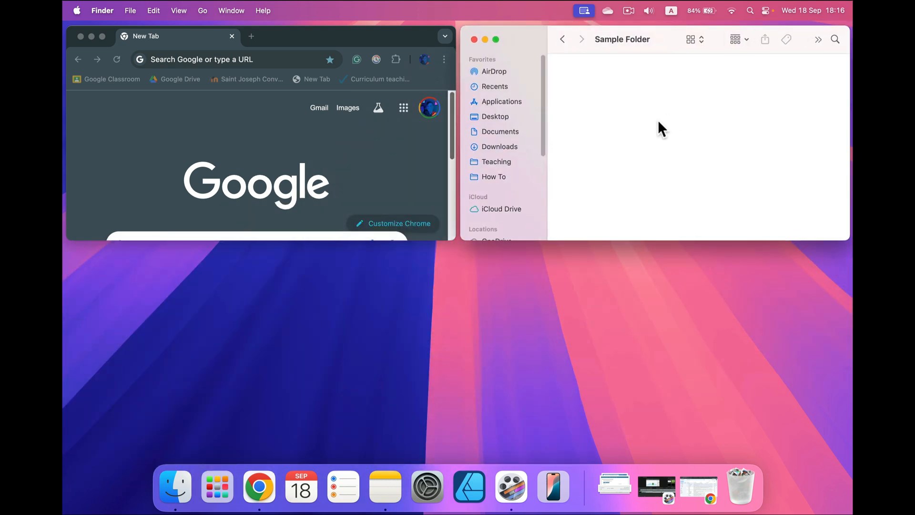
pyautogui.moveTo(458, 99)
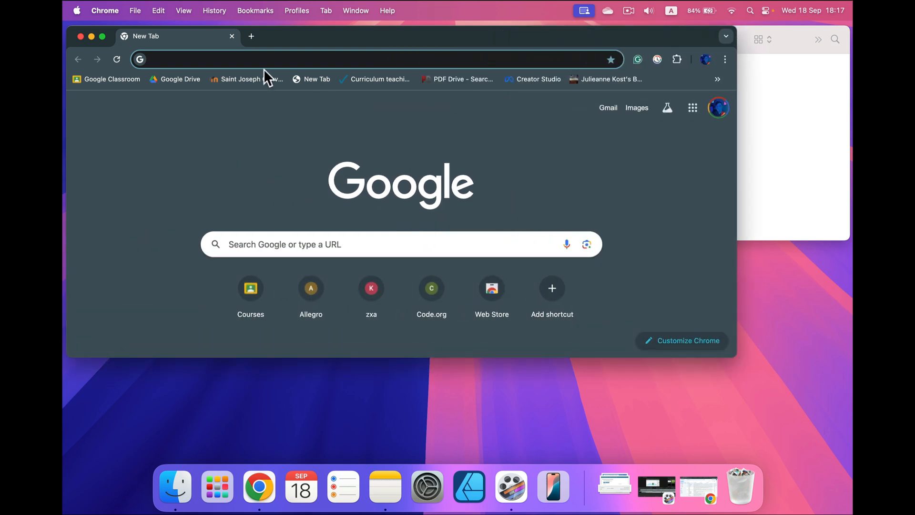
pyautogui.moveTo(101, 36)
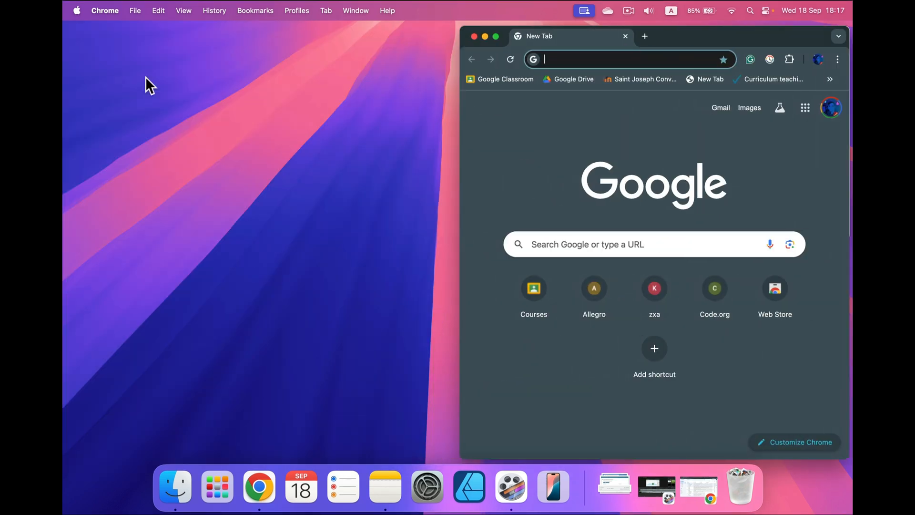
pyautogui.moveTo(496, 36)
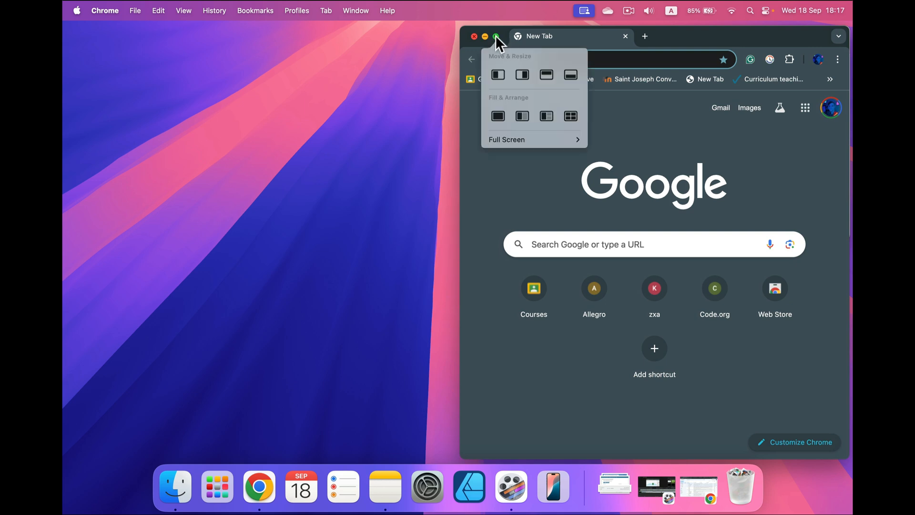
pyautogui.moveTo(522, 115)
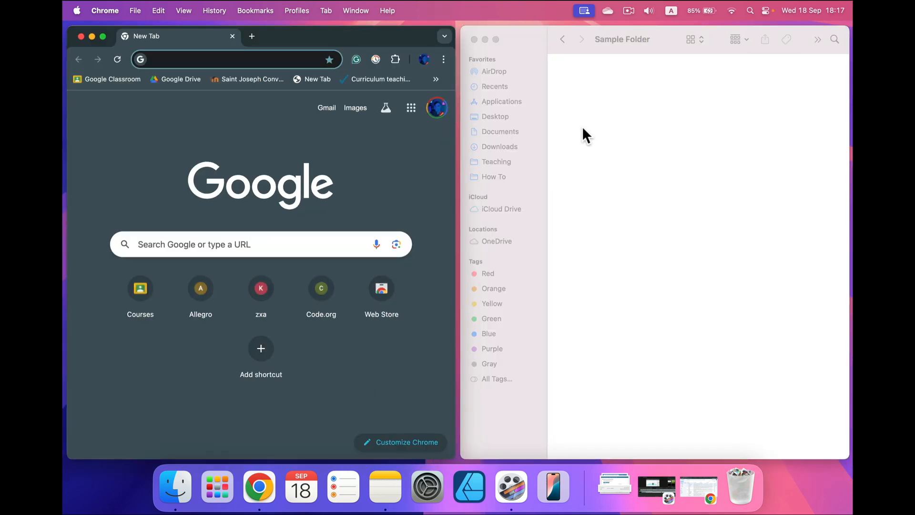
pyautogui.moveTo(531, 108)
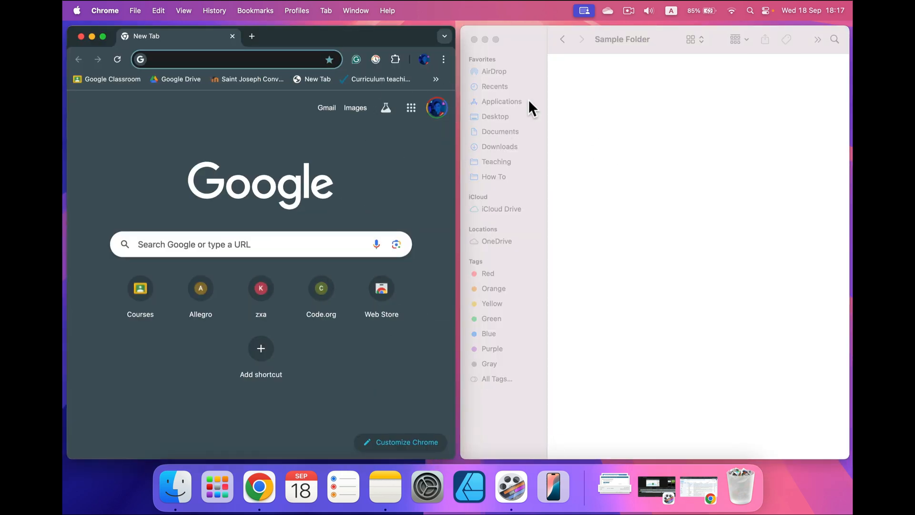
pyautogui.moveTo(102, 36)
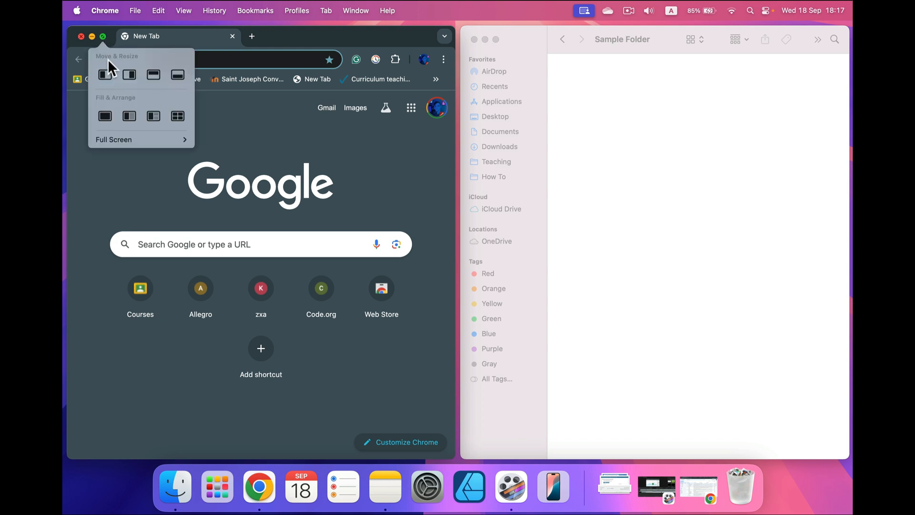
pyautogui.moveTo(177, 74)
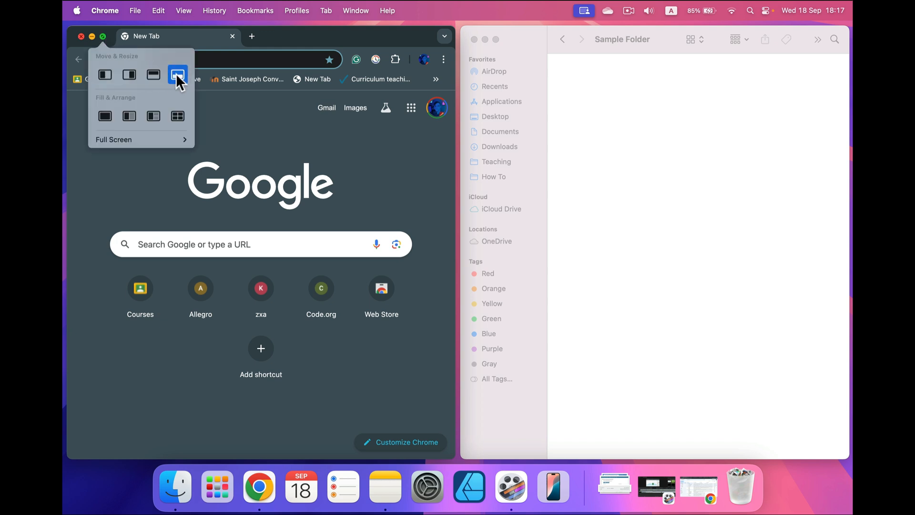
# - Move Chrome to the bottom half using Move & Resize > Bottom
pyautogui.click(176, 74)
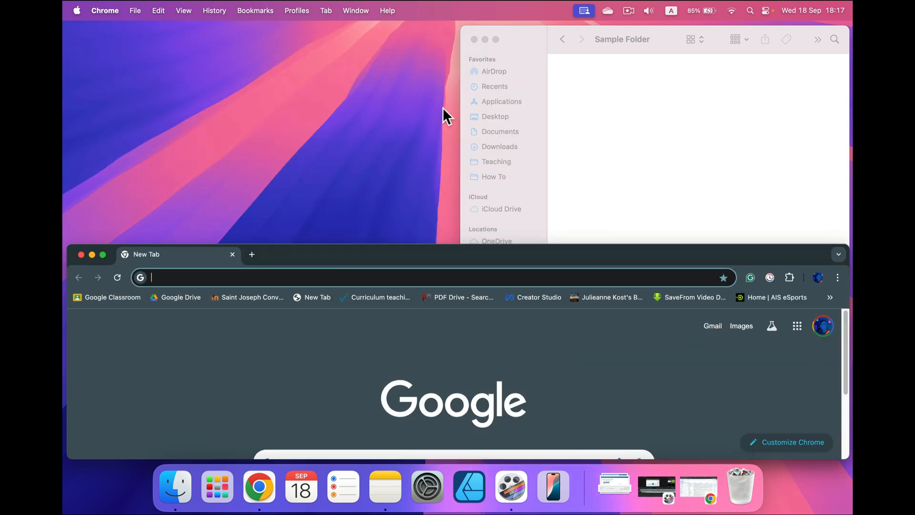
pyautogui.moveTo(647, 127)
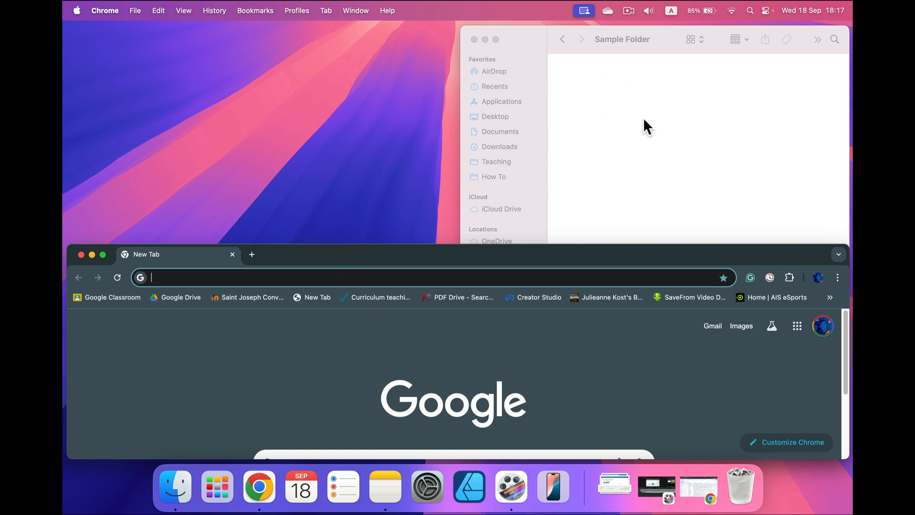
pyautogui.moveTo(103, 255)
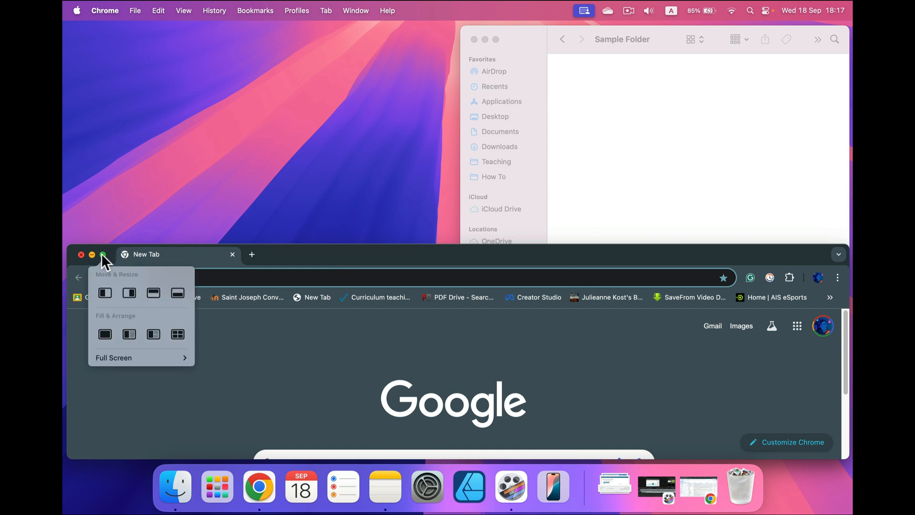
pyautogui.moveTo(105, 333)
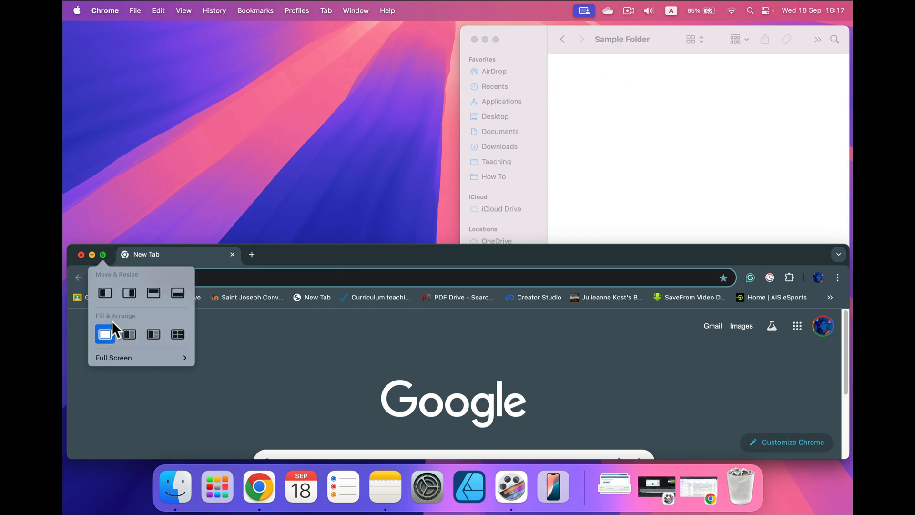
pyautogui.moveTo(153, 334)
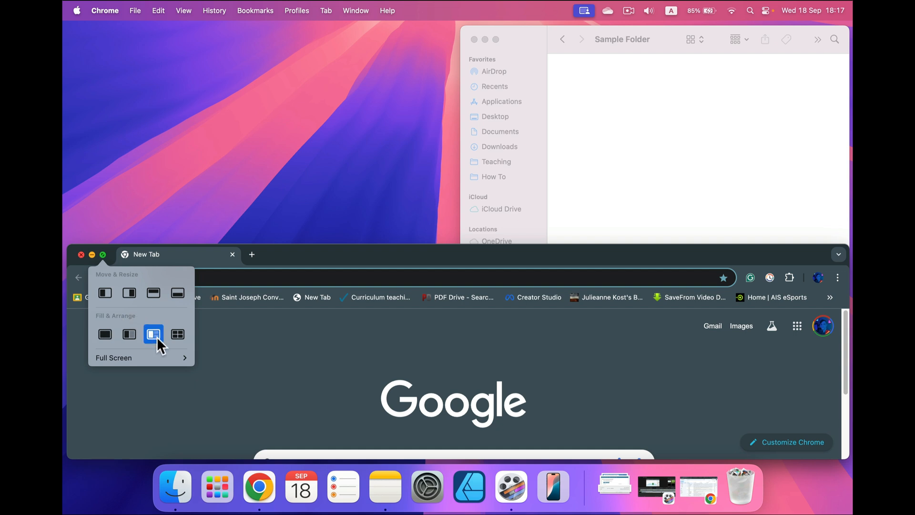
# - Arrange Chrome on the left beside Finder with the left-and-right Fill & Arrange layout
pyautogui.click(128, 333)
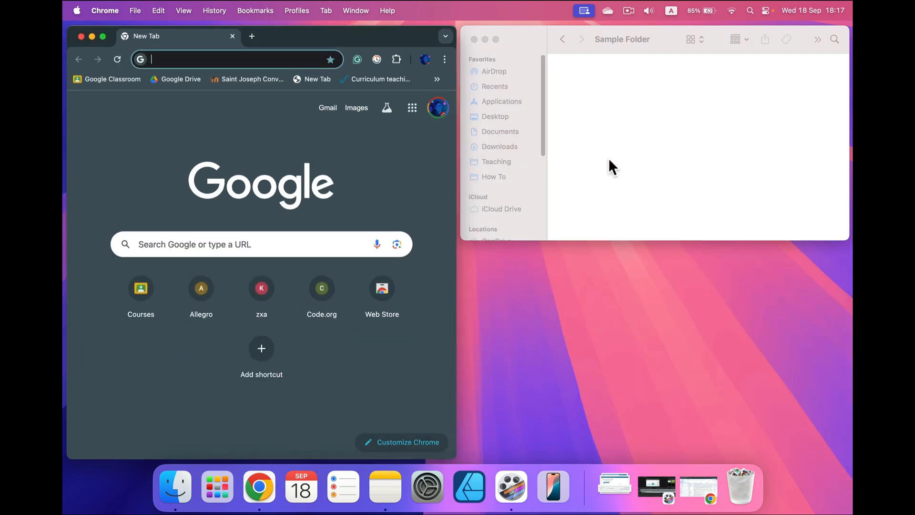
pyautogui.moveTo(103, 37)
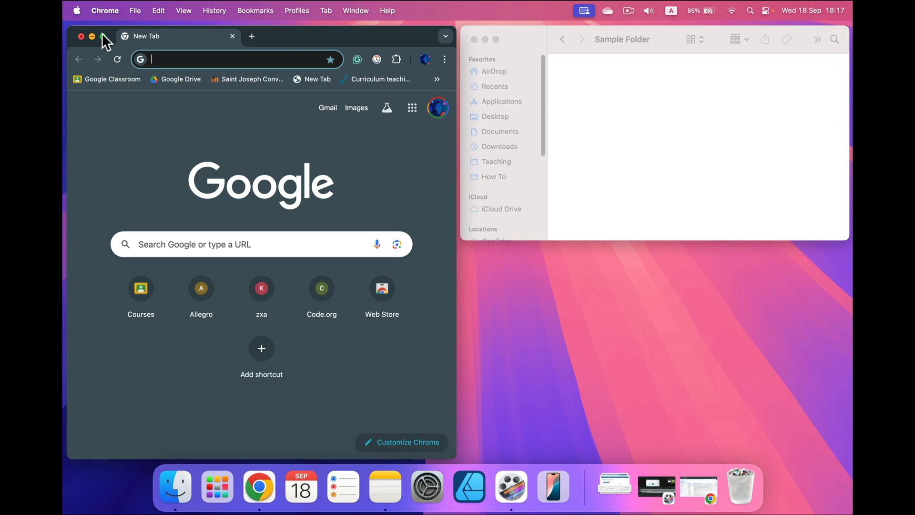
pyautogui.click(102, 36)
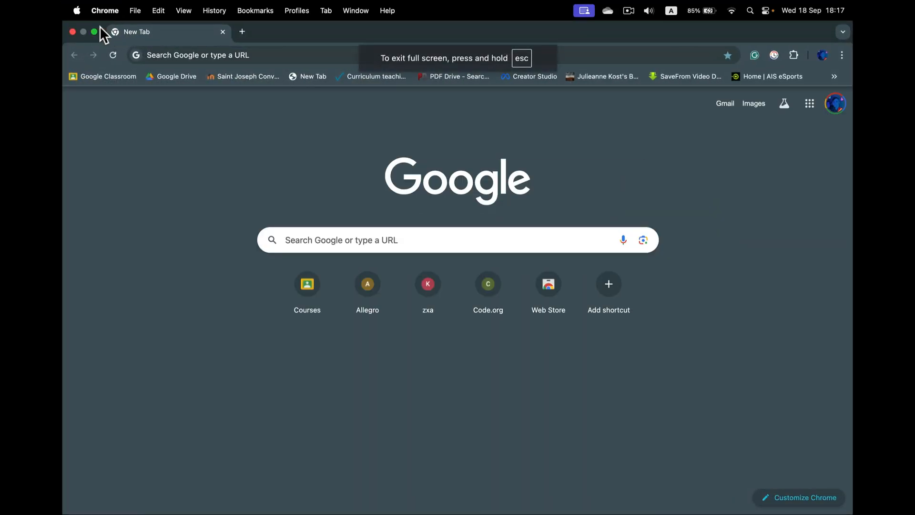
pyautogui.click(94, 31)
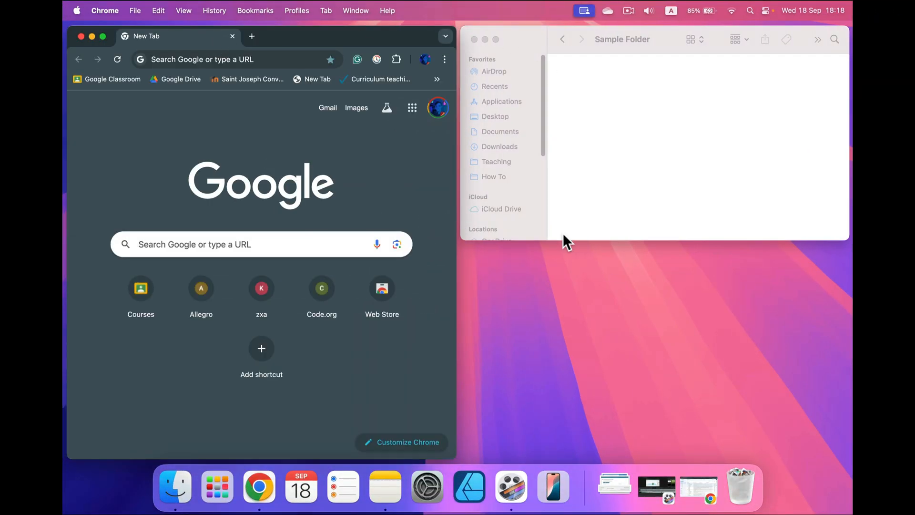
pyautogui.moveTo(103, 36)
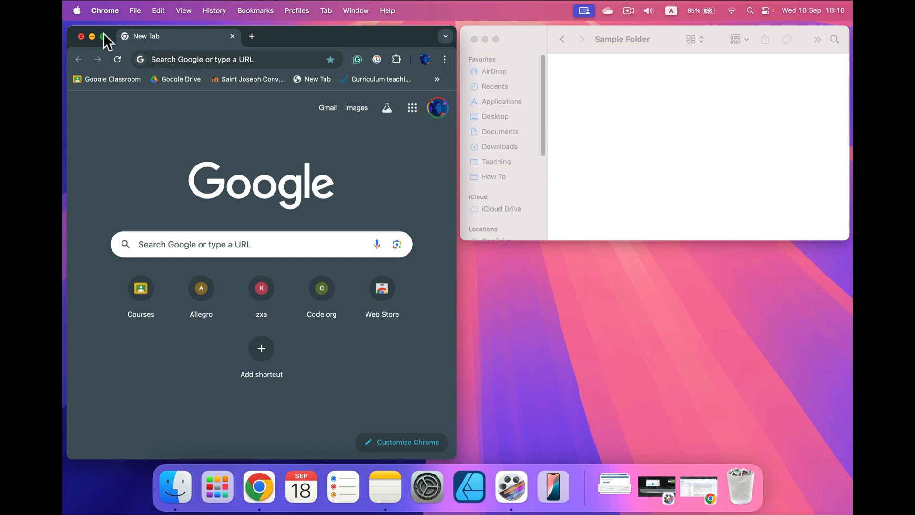
pyautogui.moveTo(104, 36)
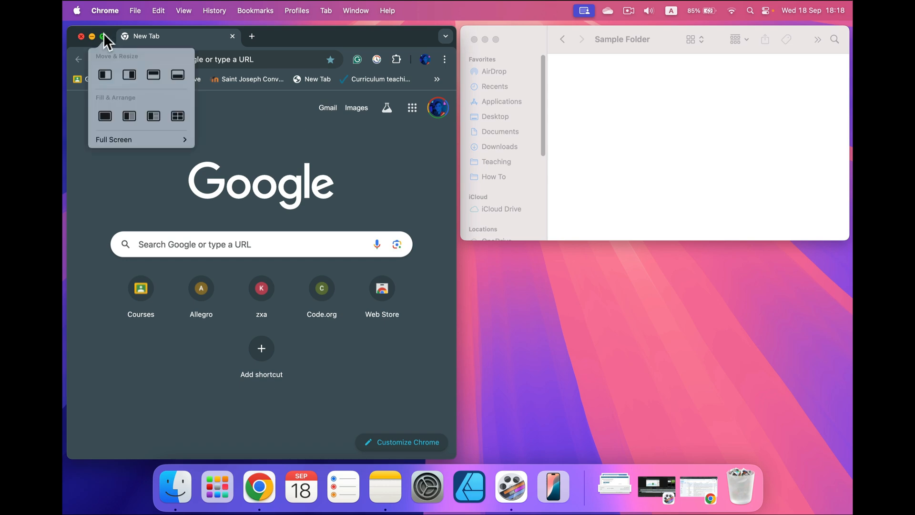